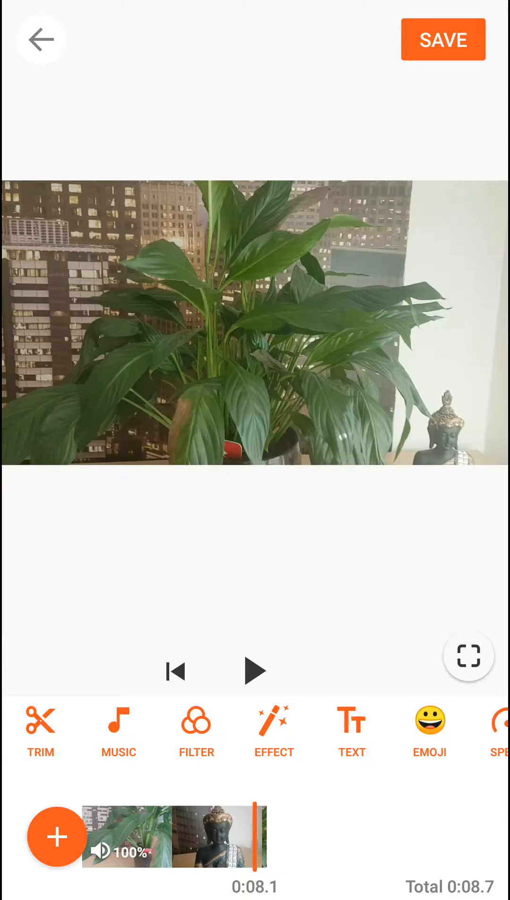
- Open the options panel for the 8.7-second plant clip from its timeline thumbnail
click(254, 671)
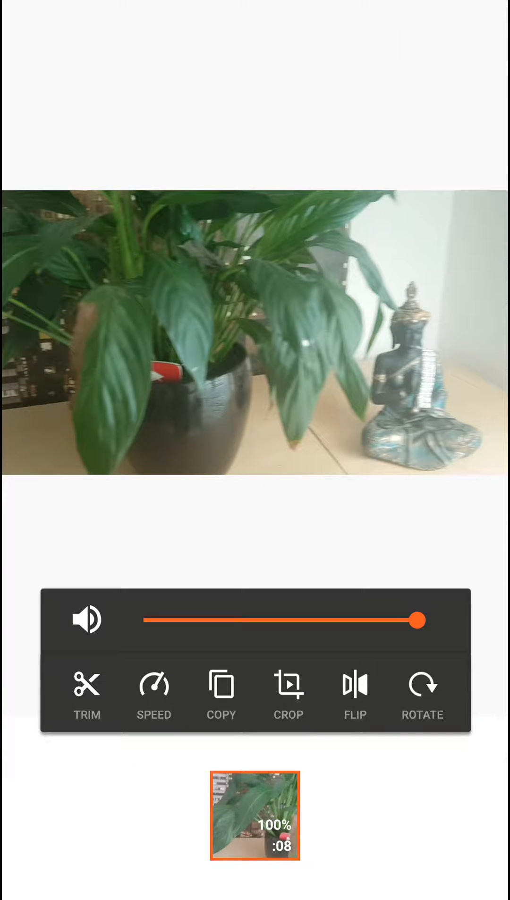
- Split the plant clip at 0:04.0 using Trim's Split tool
click(87, 695)
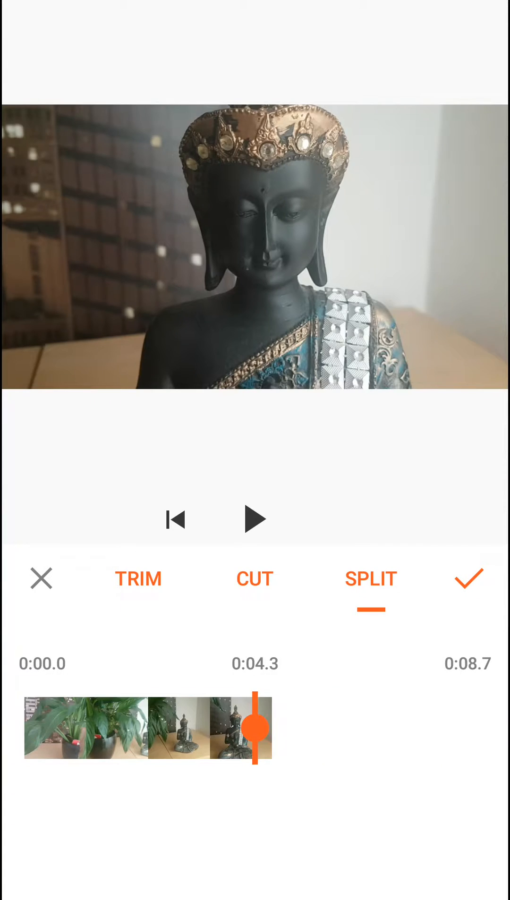
drag(271, 723, 249, 723)
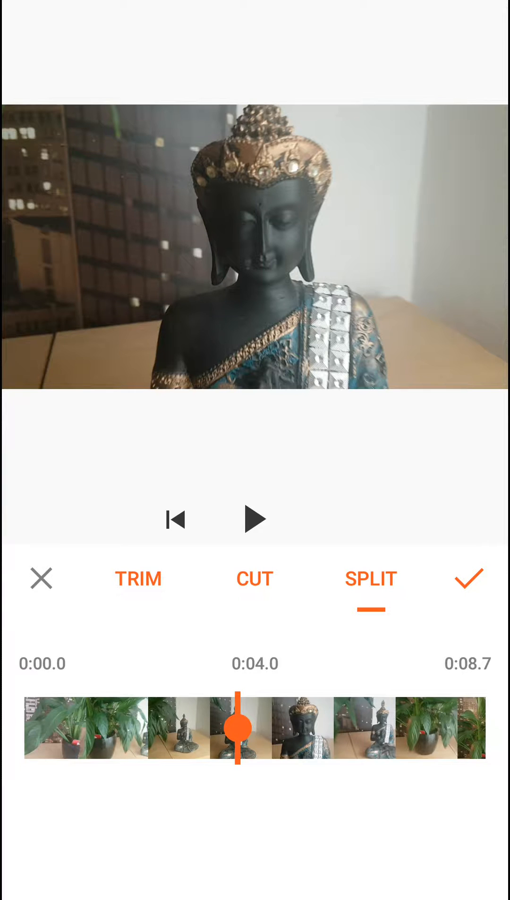
click(501, 578)
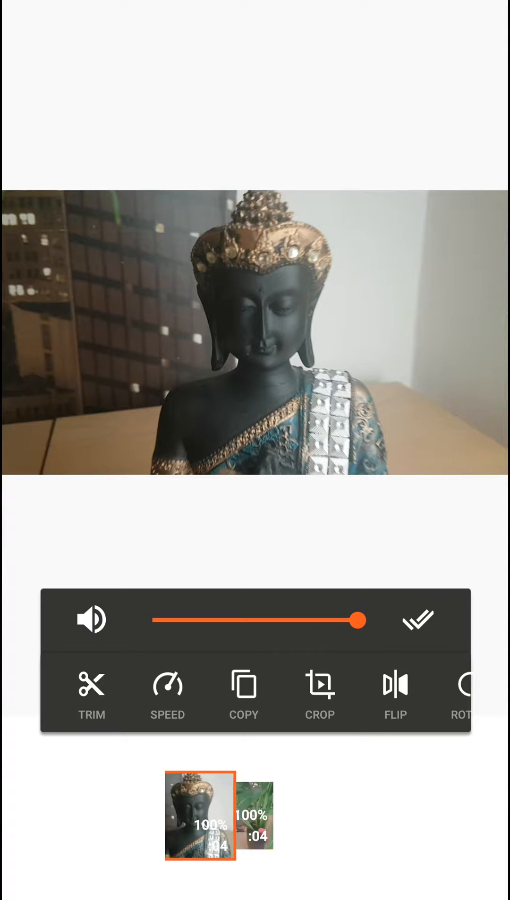
- Close the clip options to see both four-second clips on the main timeline
click(293, 816)
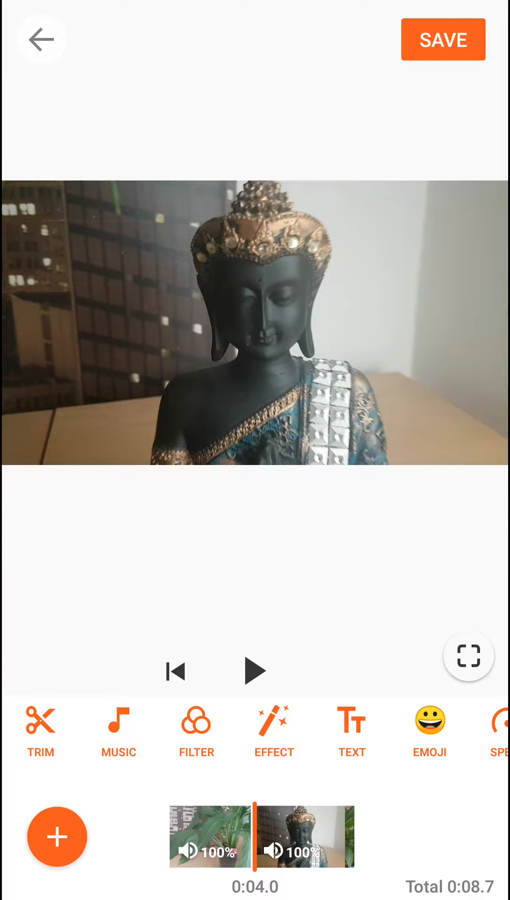
- Select the first clip and open its Speed slider, currently at 1.0x
click(273, 731)
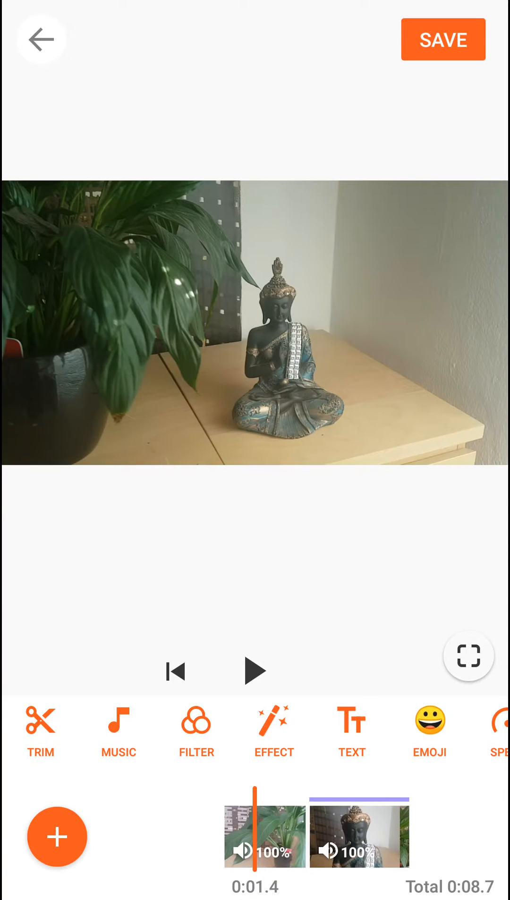
click(499, 732)
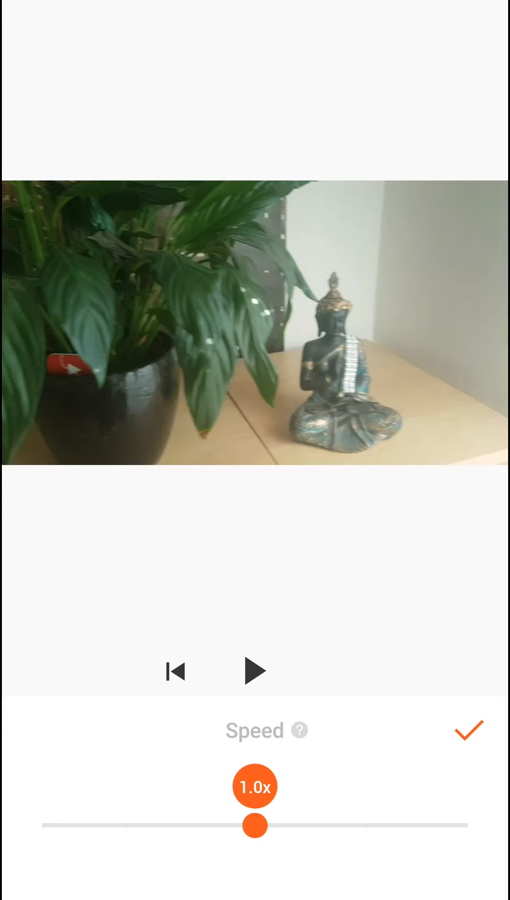